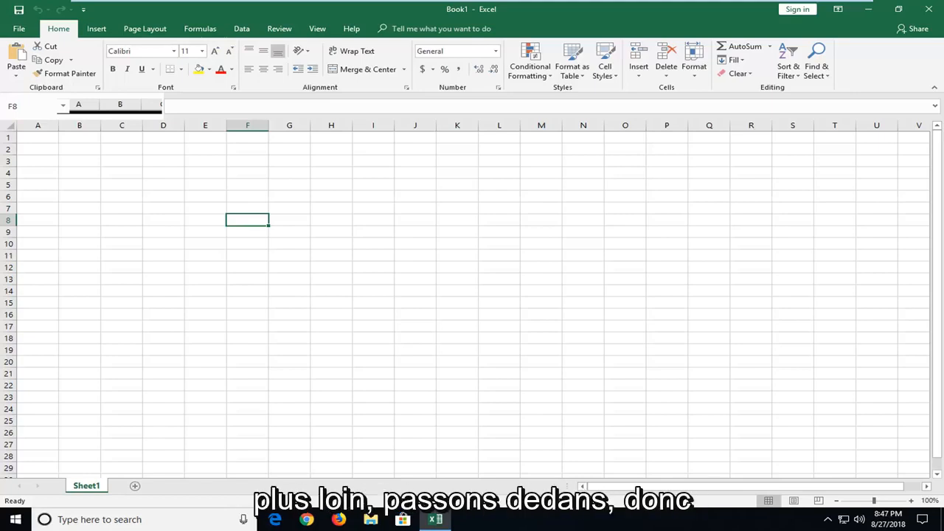
- Select cell B6, then go to the File backstage Info page for Book1
left_click(210, 231)
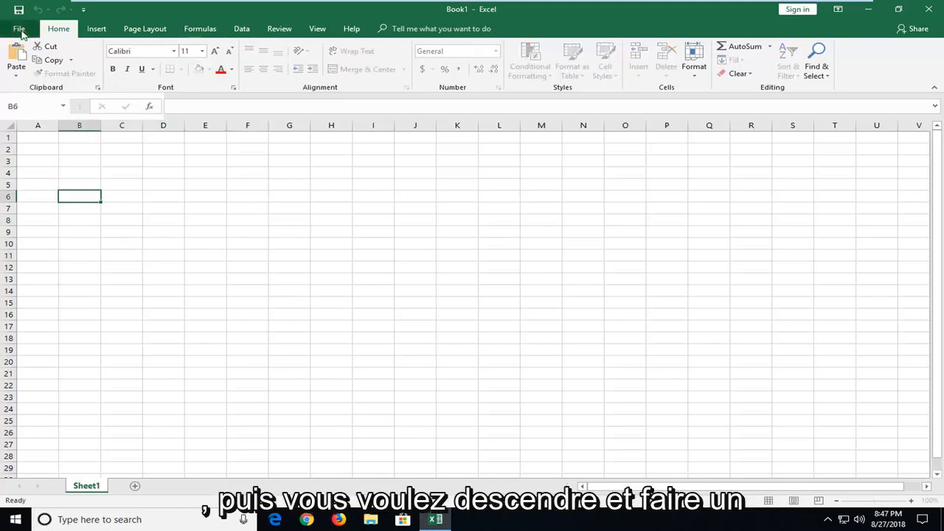
left_click(18, 28)
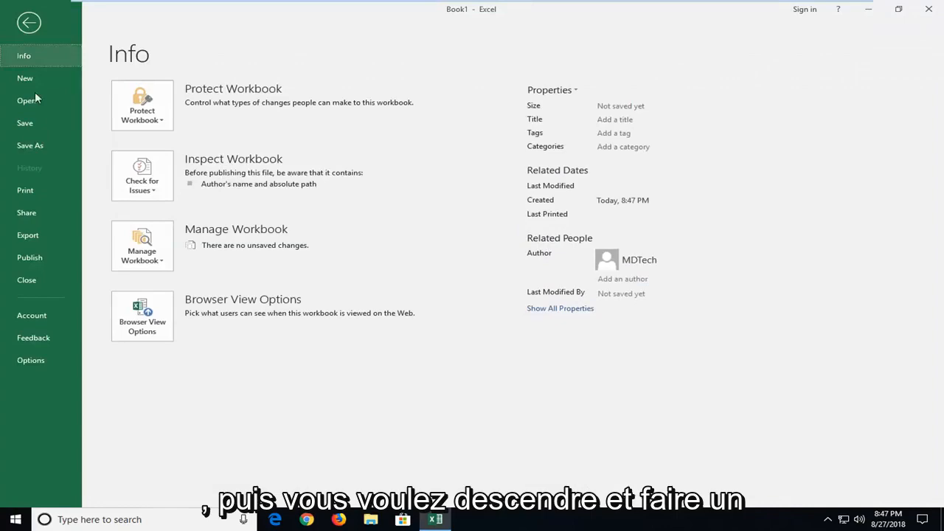
mouse_move(31, 360)
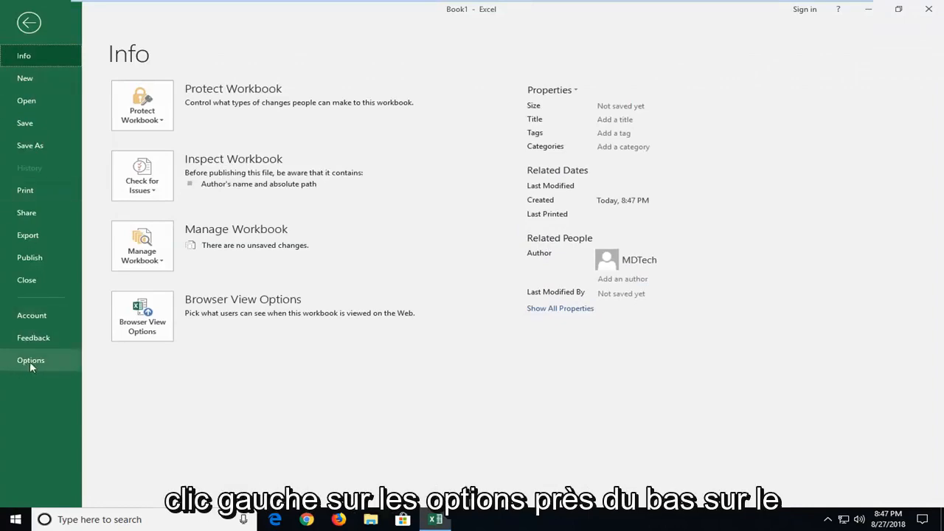
- In Advanced Excel Options, turn off 'Ask to update automatic links' under General
left_click(30, 360)
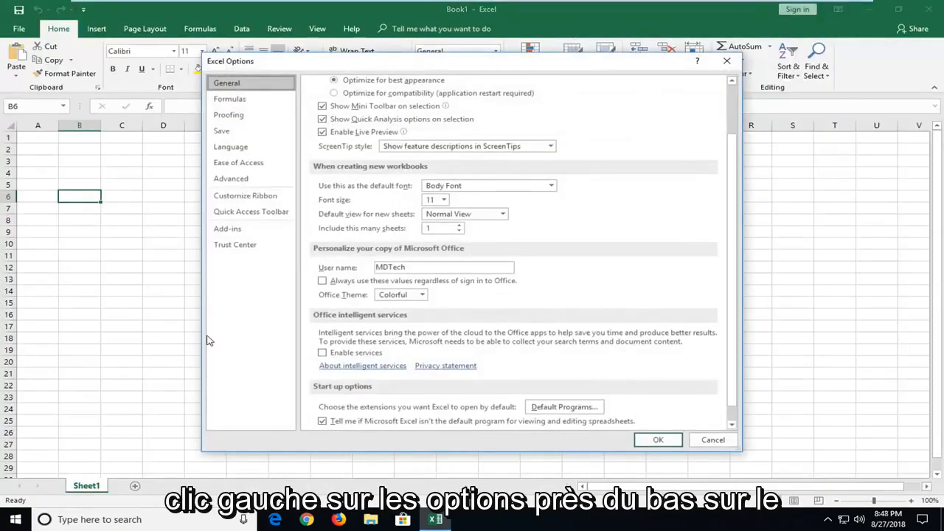
mouse_move(230, 178)
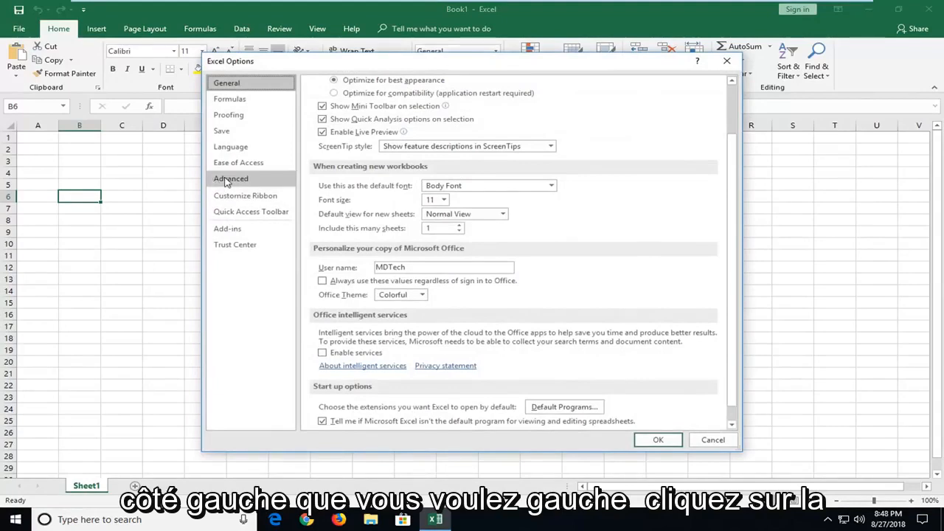
left_click(231, 178)
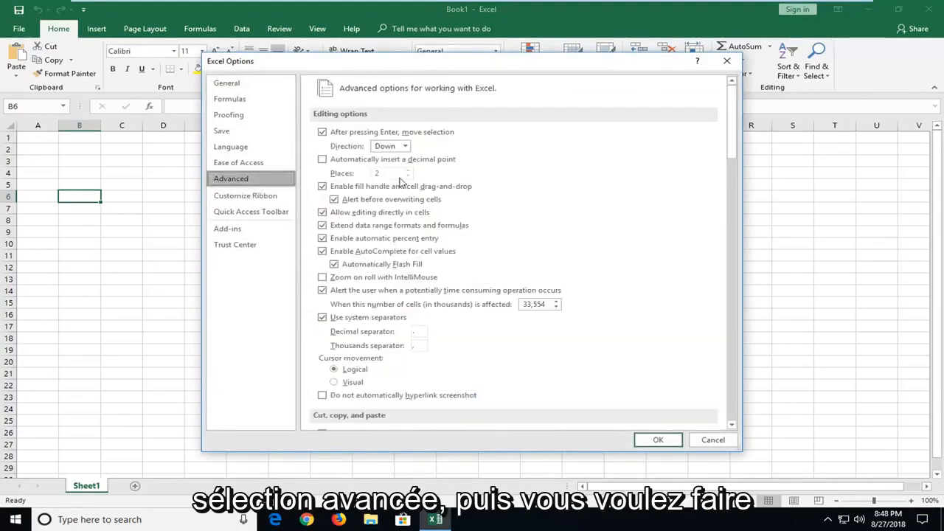
scroll("down", 3)
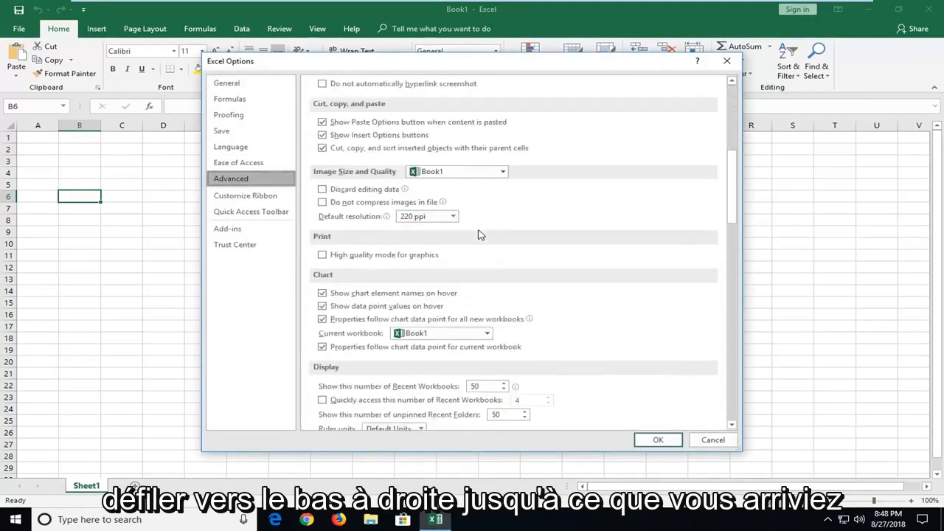
scroll("down", 3)
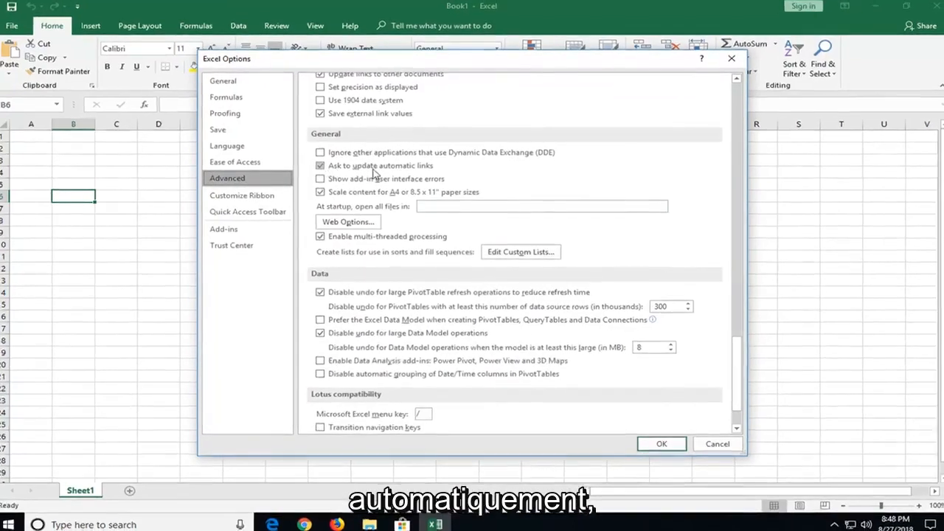
left_click(320, 165)
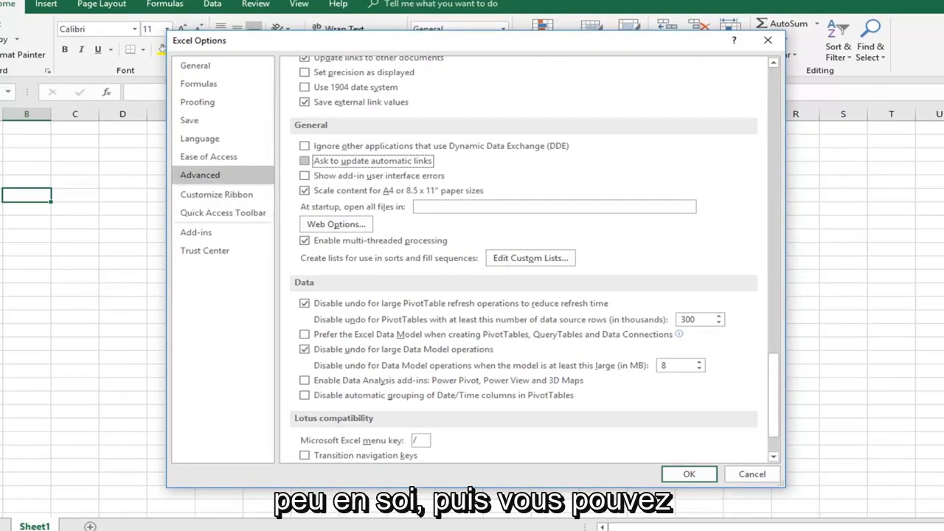
mouse_move(205, 250)
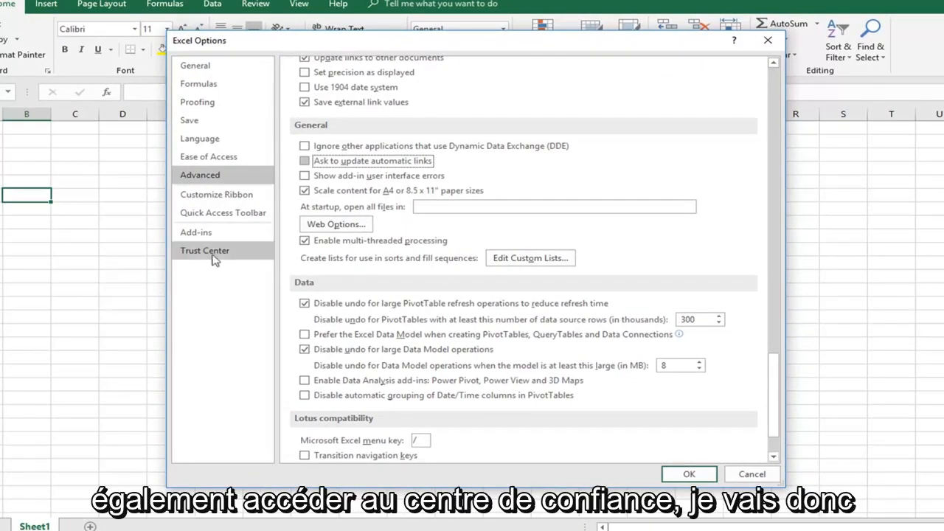
- Open Trust Center Settings, keep Protected View for Outlook attachments on, and view Macro Settings
left_click(204, 250)
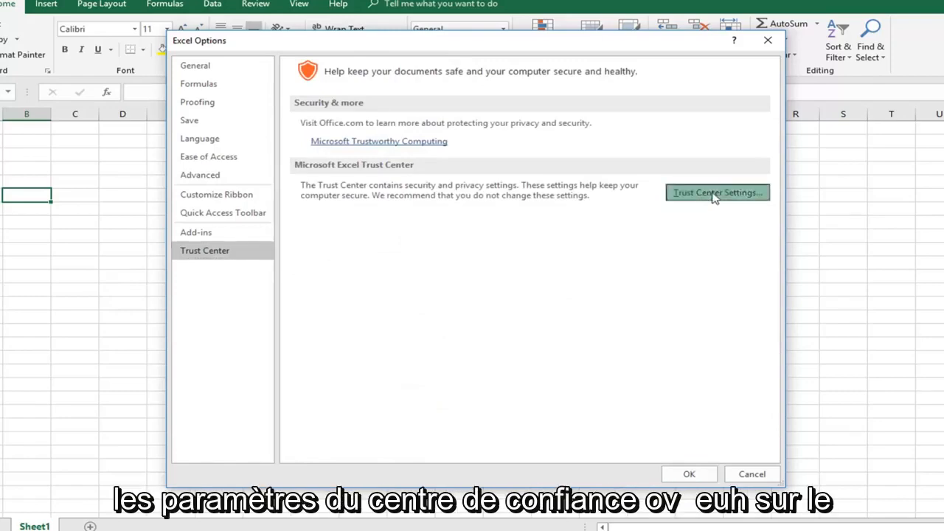
left_click(717, 192)
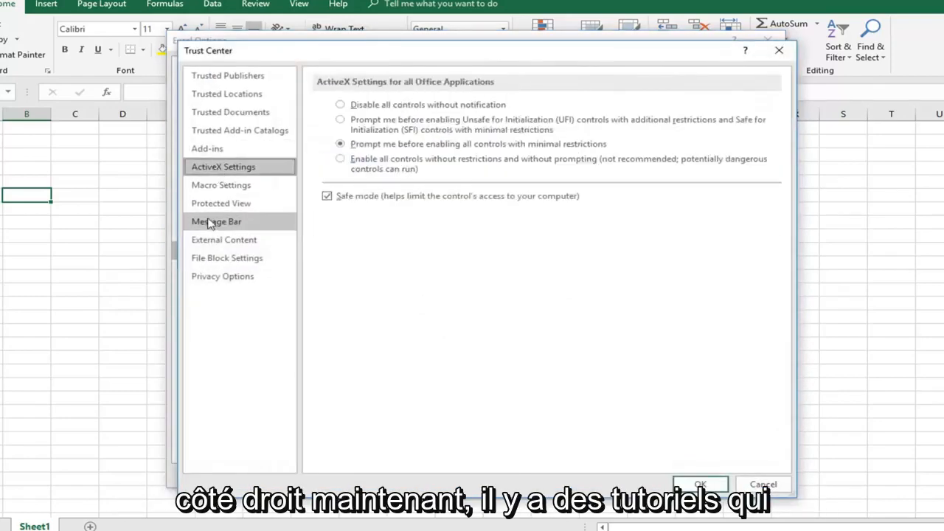
left_click(220, 202)
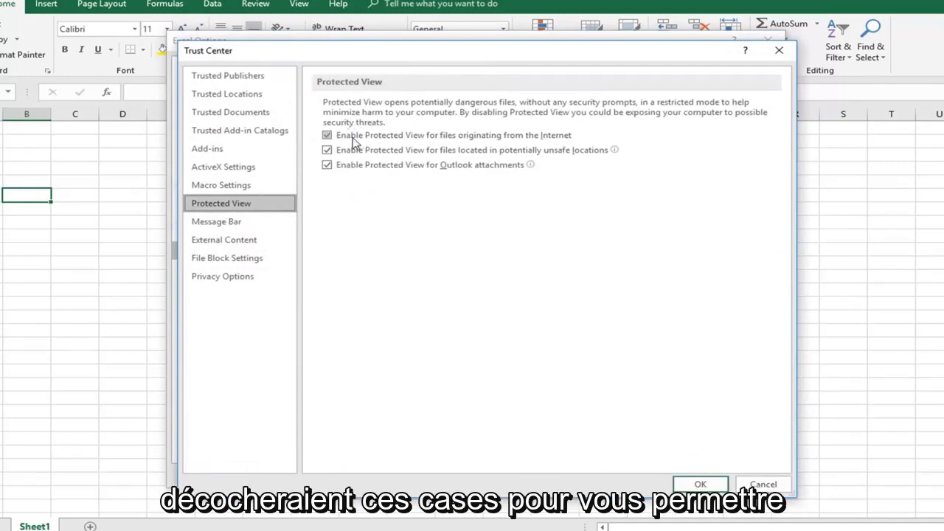
mouse_move(545, 144)
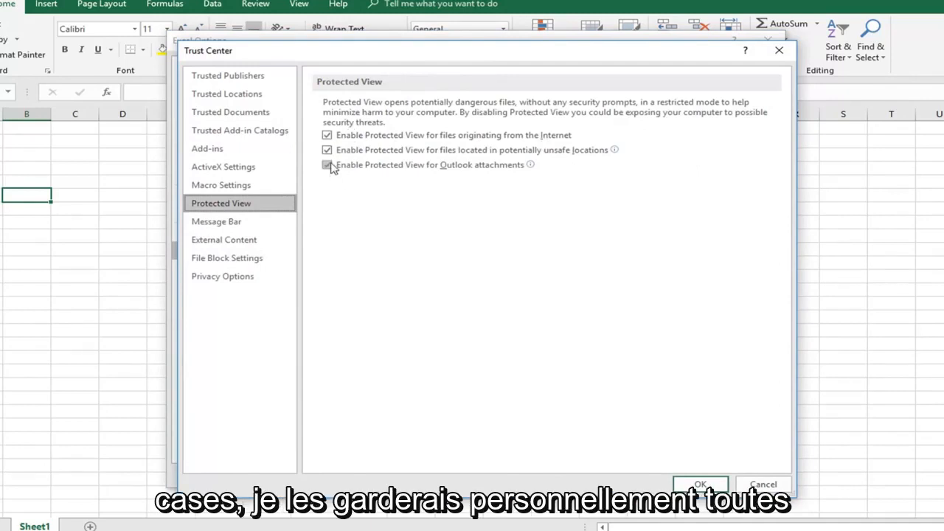
left_click(326, 165)
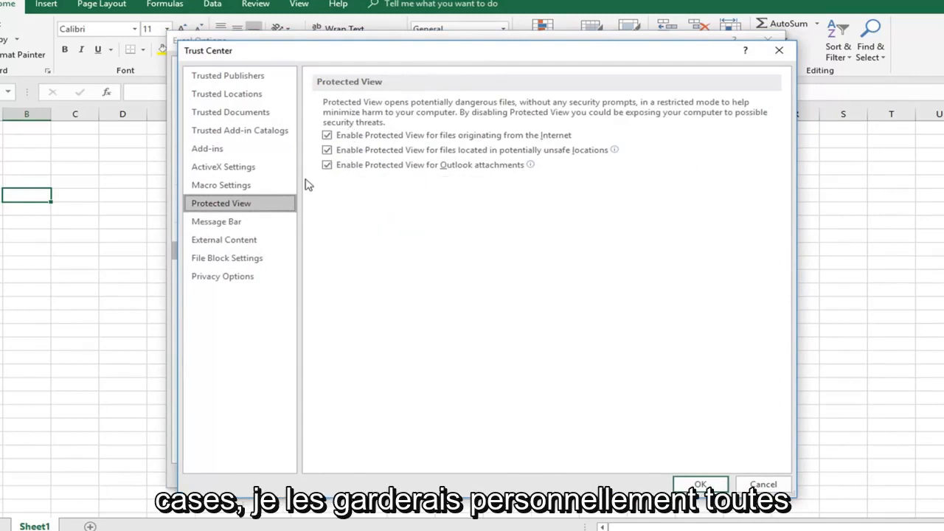
mouse_move(220, 212)
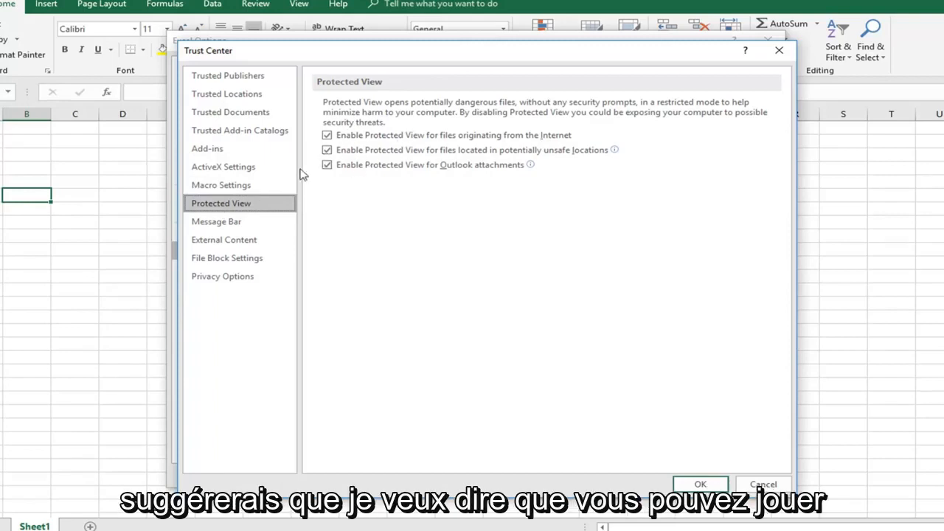
mouse_move(337, 184)
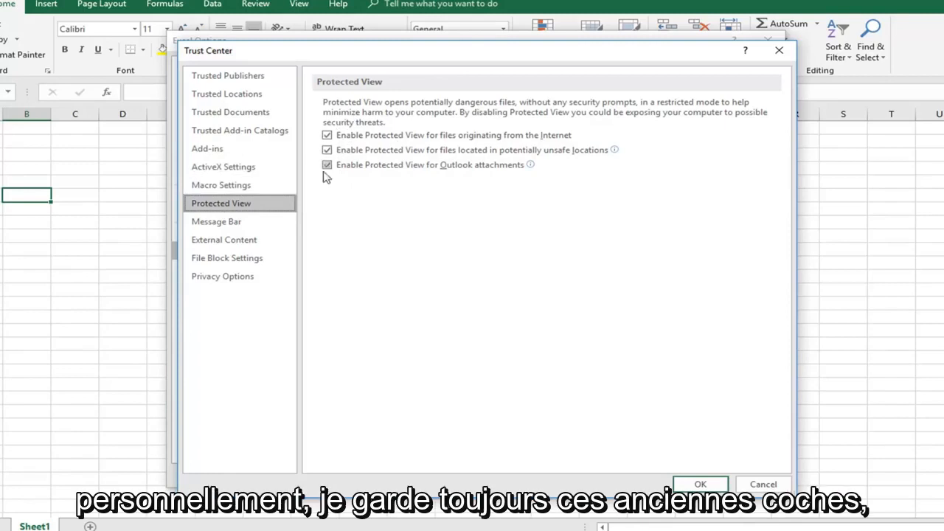
mouse_move(220, 184)
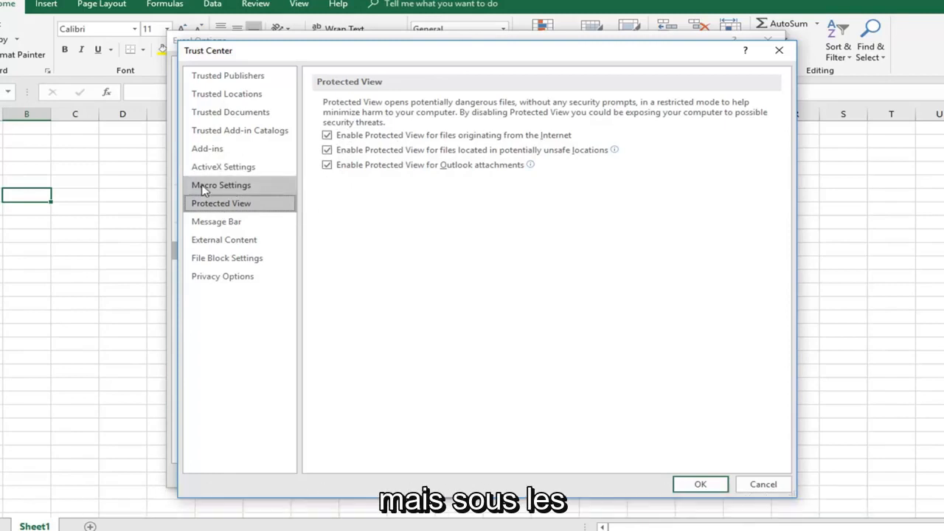
left_click(220, 185)
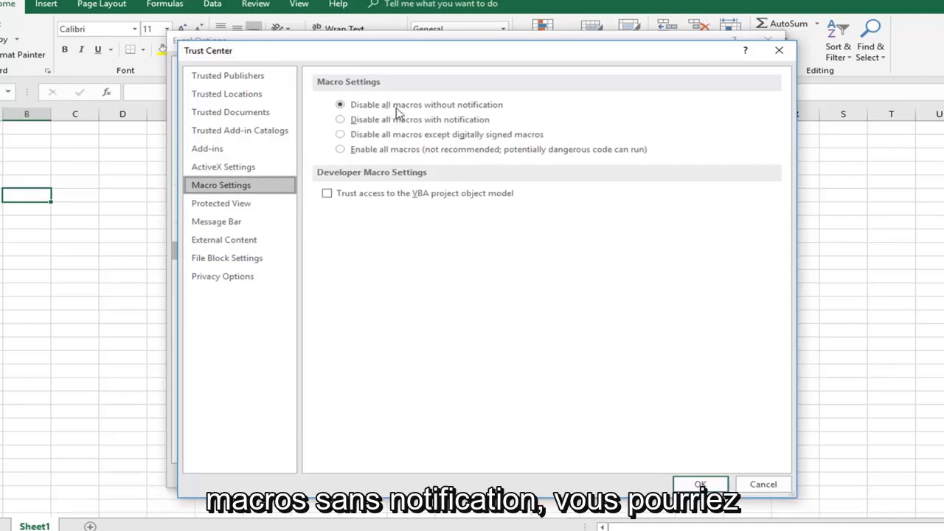
mouse_move(443, 111)
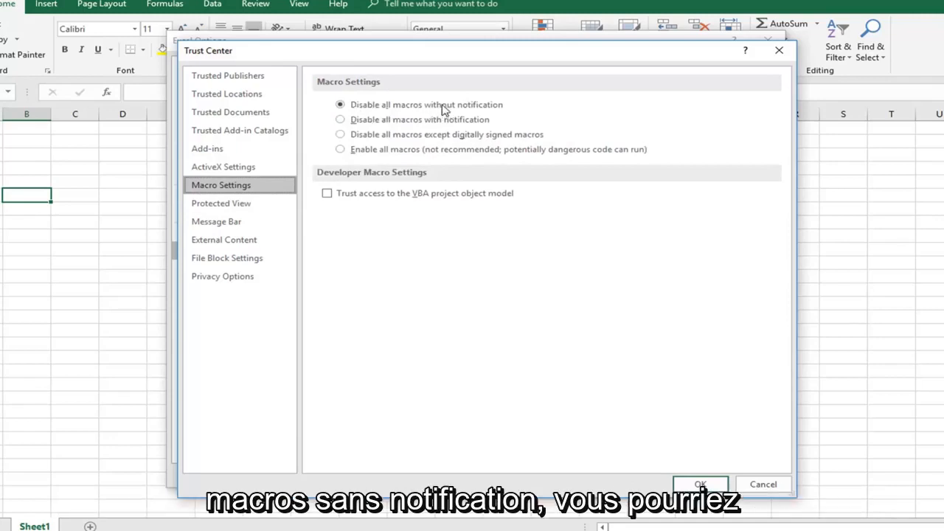
- Choose 'Disable all macros without notification' and confirm the Trust Center with OK
left_click(340, 120)
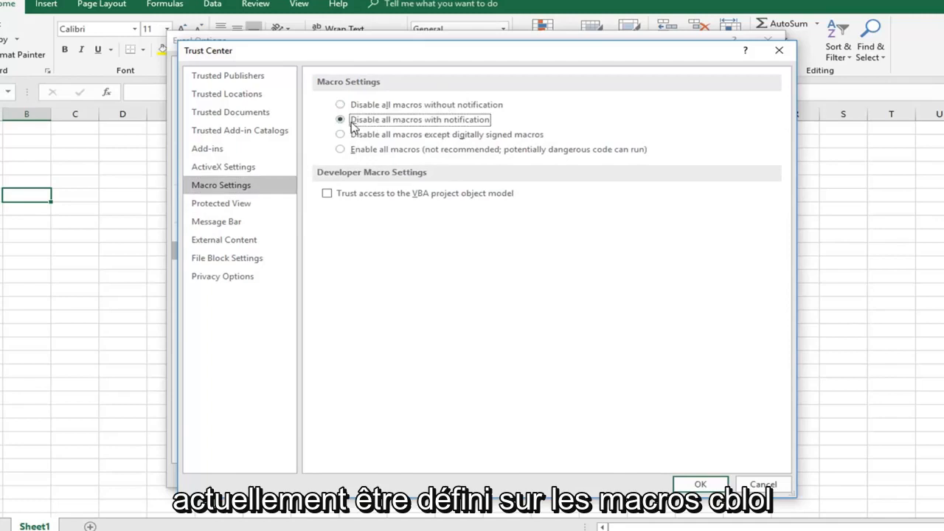
mouse_move(346, 119)
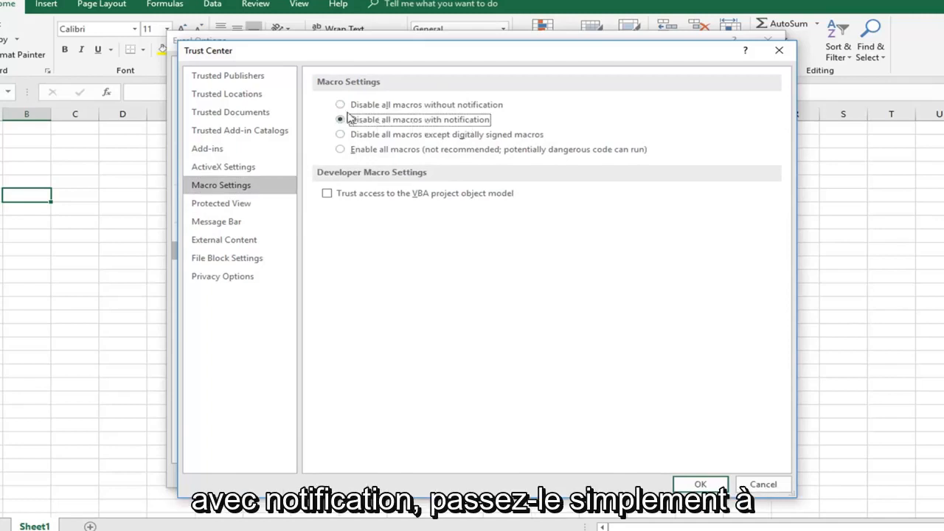
left_click(340, 104)
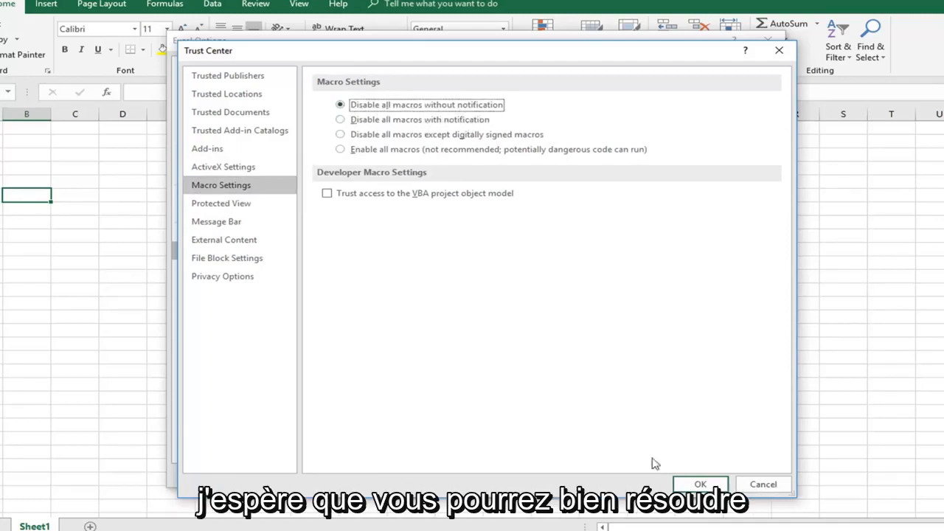
left_click(698, 484)
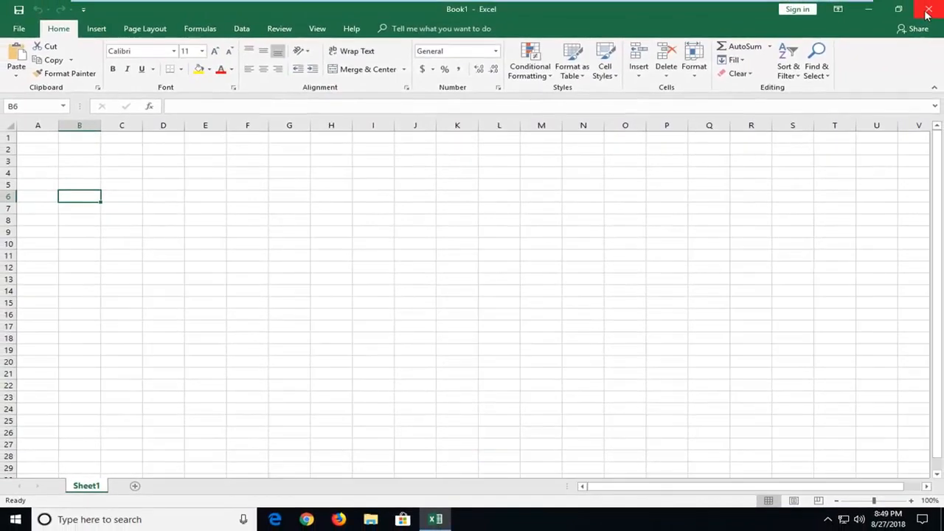
mouse_move(580, 259)
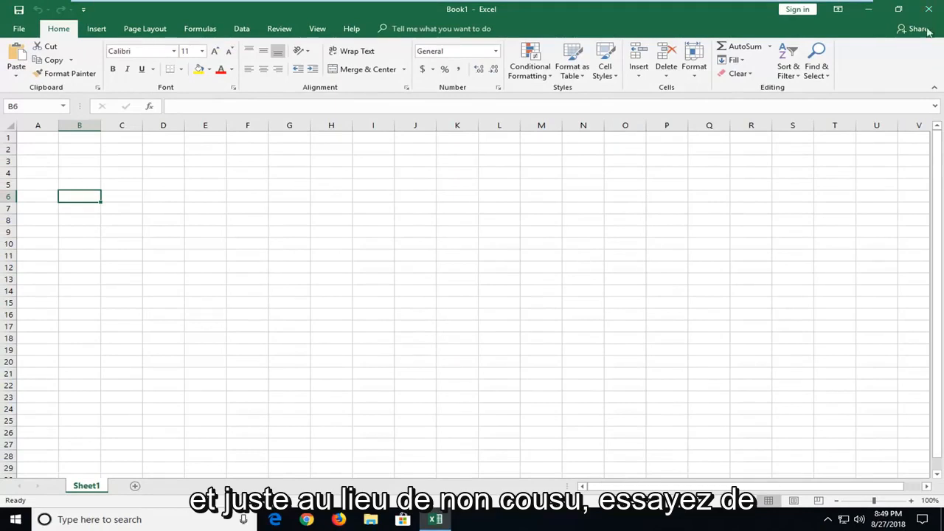
mouse_move(855, 62)
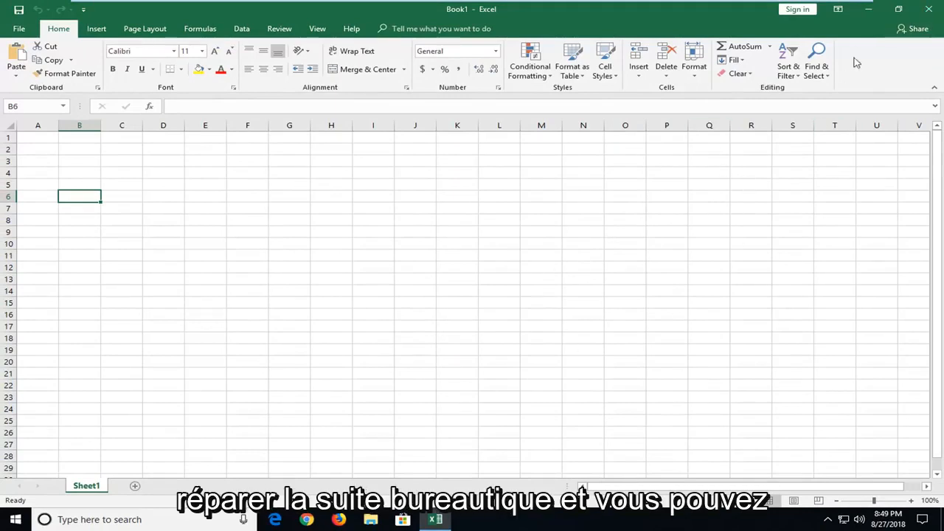
- Close the Excel window and choose Don't Save for Book1
left_click(928, 8)
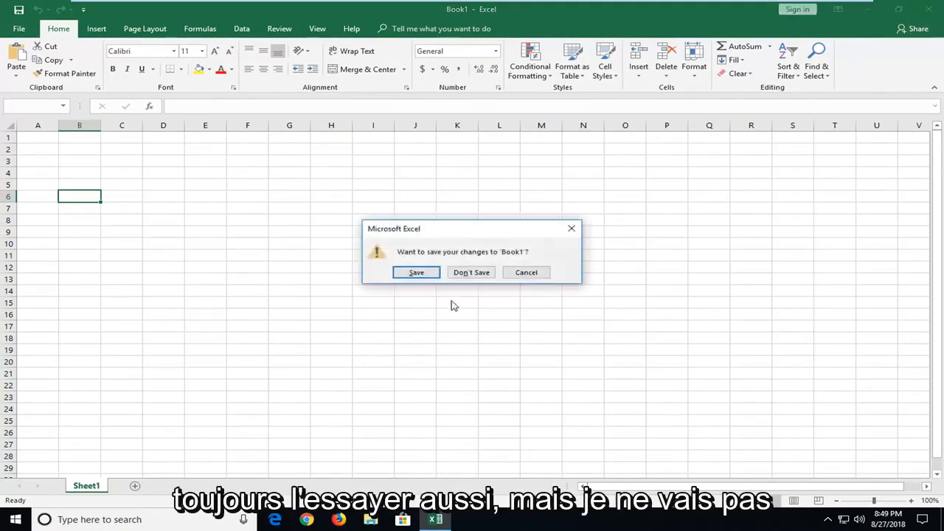
left_click(471, 272)
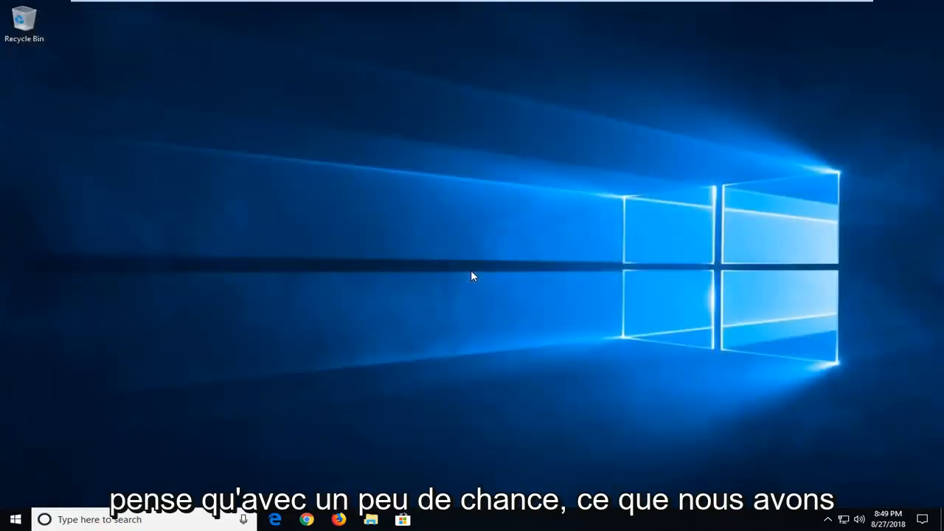
mouse_move(479, 330)
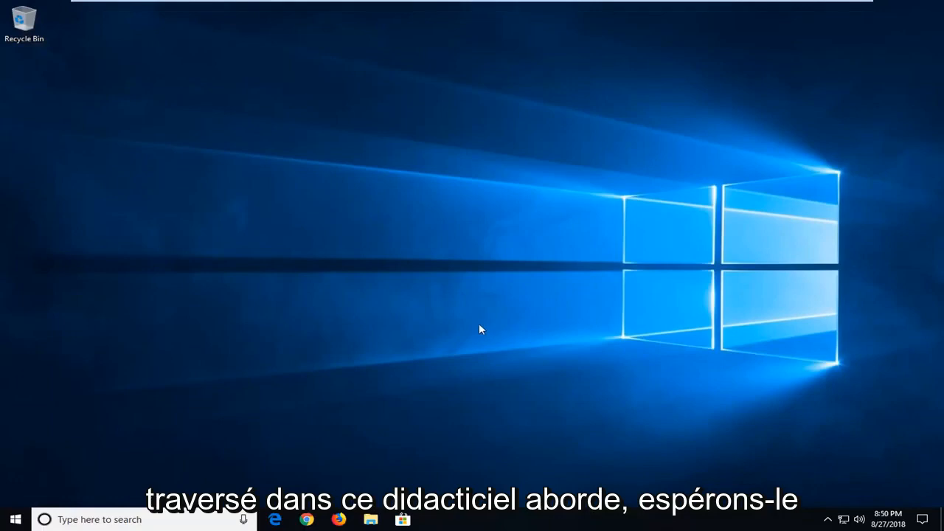